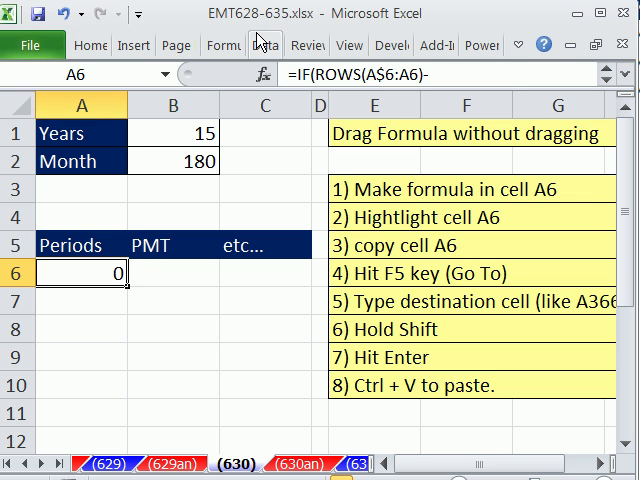
mouse_move(293, 33)
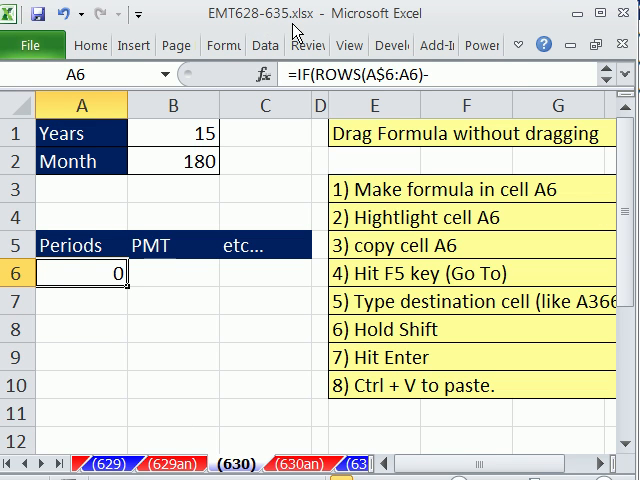
mouse_move(72, 268)
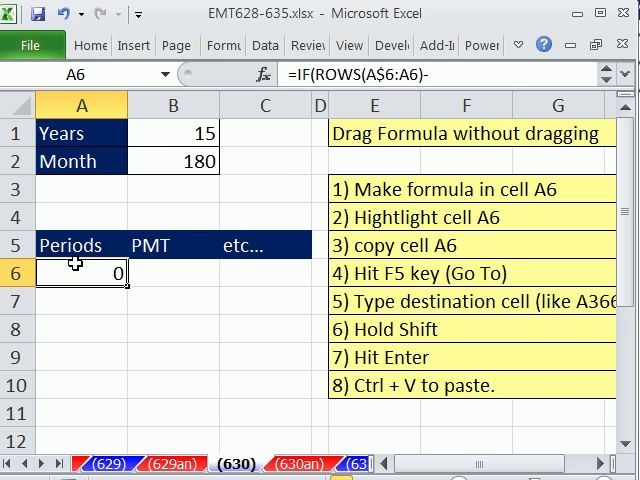
mouse_move(93, 291)
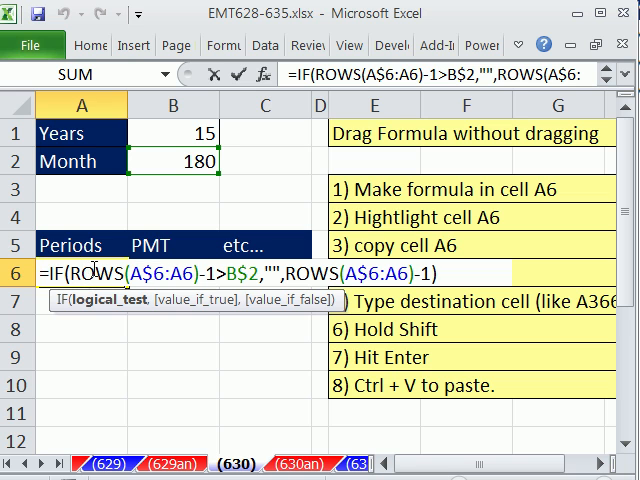
mouse_move(103, 360)
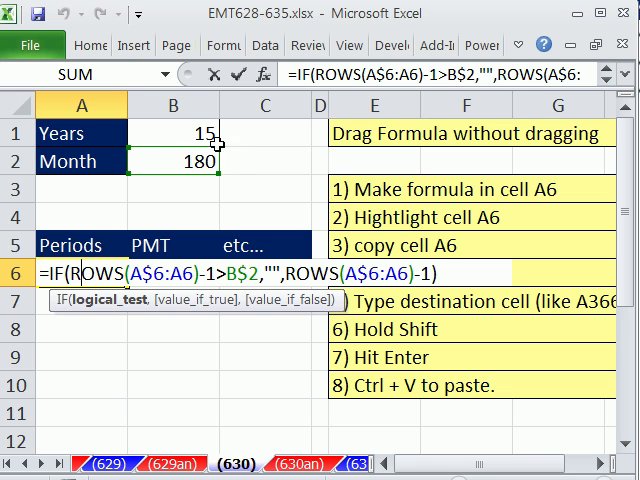
mouse_move(165, 321)
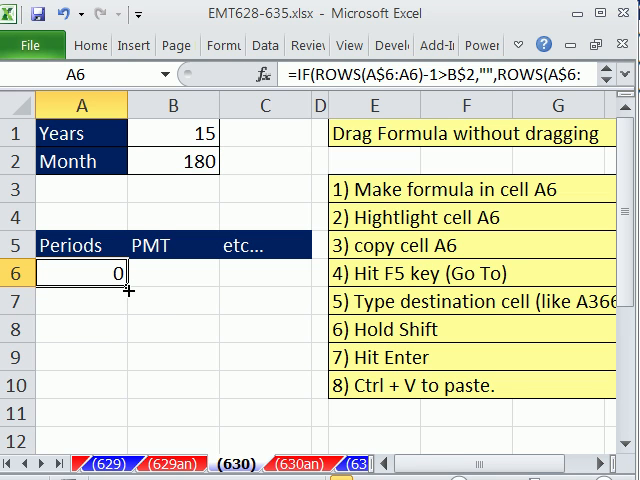
mouse_move(197, 259)
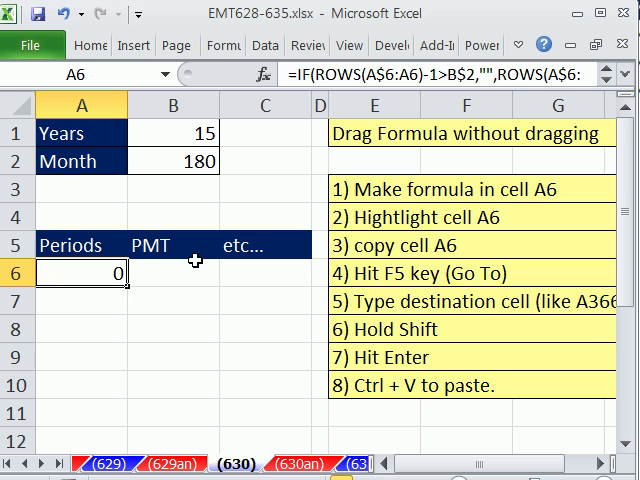
mouse_move(195, 304)
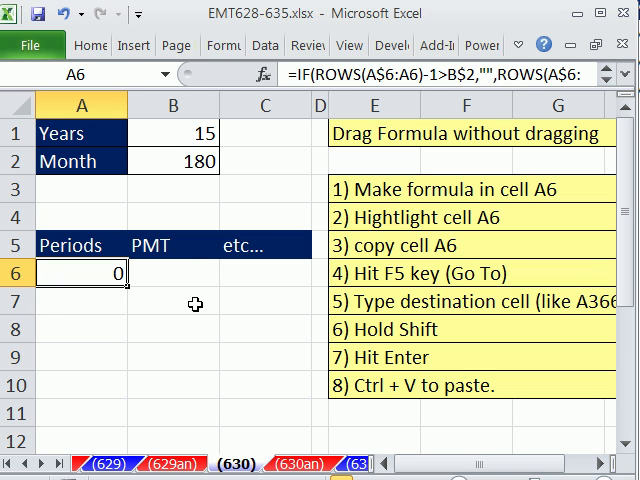
mouse_move(193, 291)
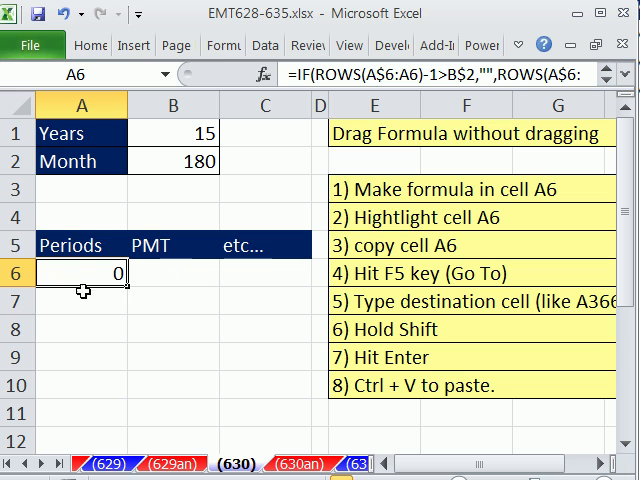
mouse_move(80, 383)
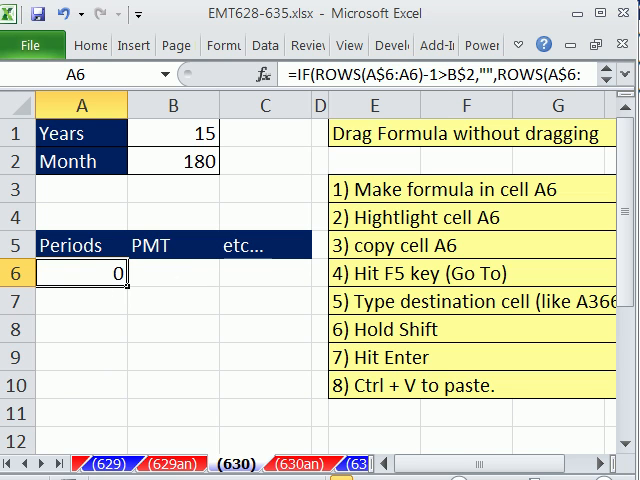
Copy the periods formula in A6 and bring up Go To
key("ctrl+c")
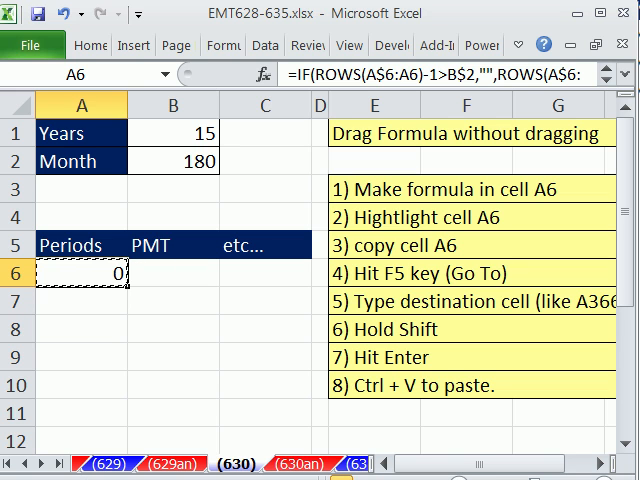
key("f5")
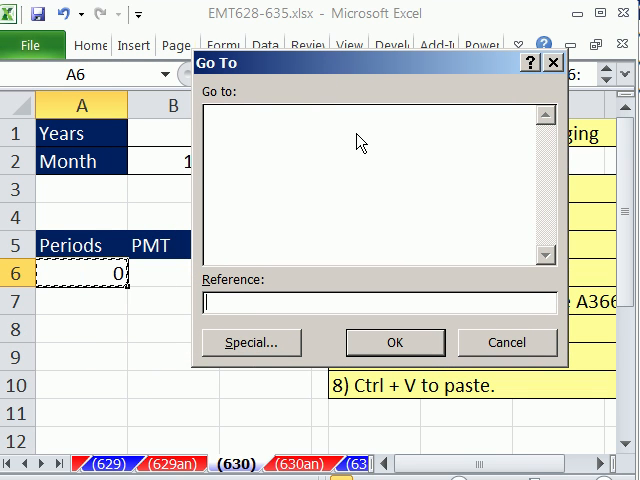
Enter A366 as the Go To reference and extend the selection from A6 to A366
type("a")
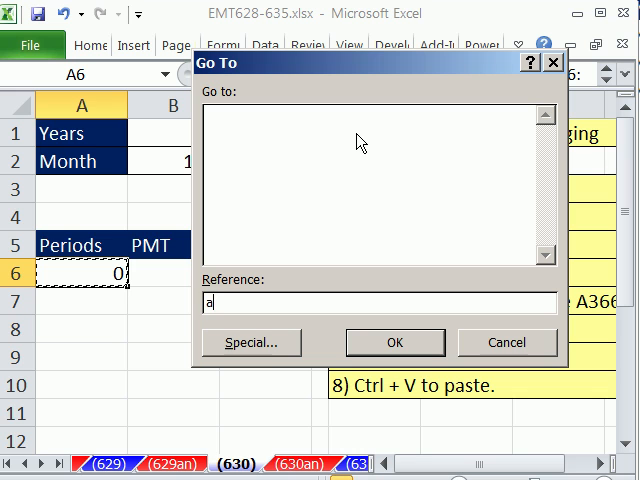
type("366")
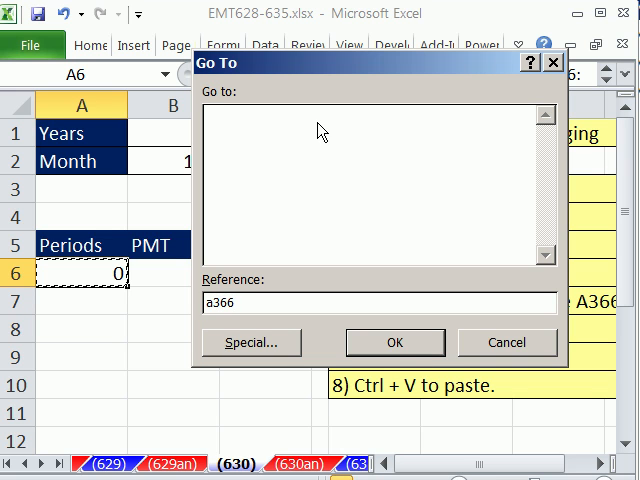
mouse_move(378, 287)
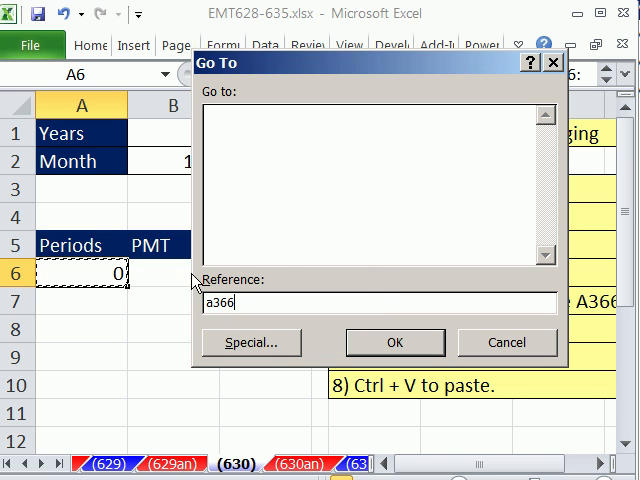
mouse_move(85, 293)
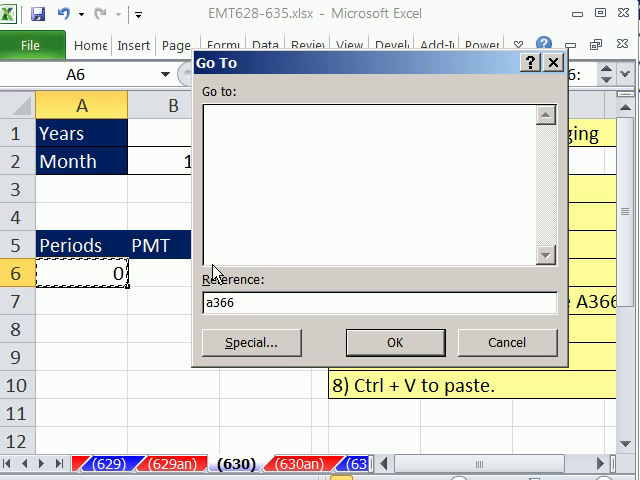
mouse_move(117, 323)
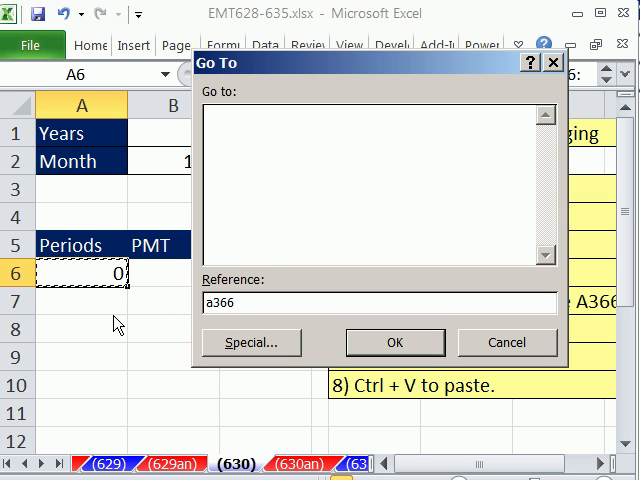
mouse_move(173, 322)
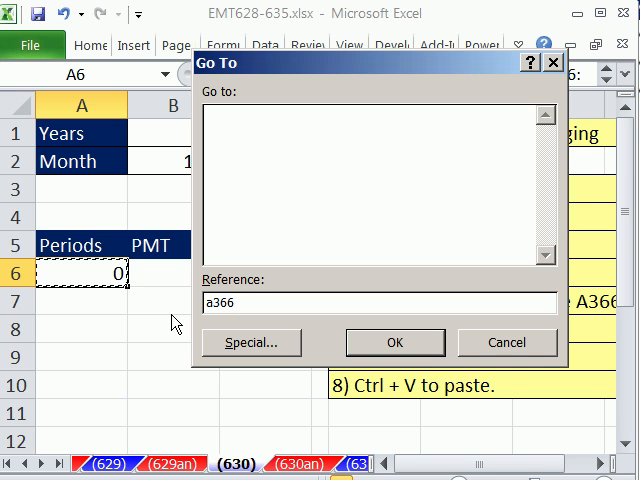
left_click(394, 342)
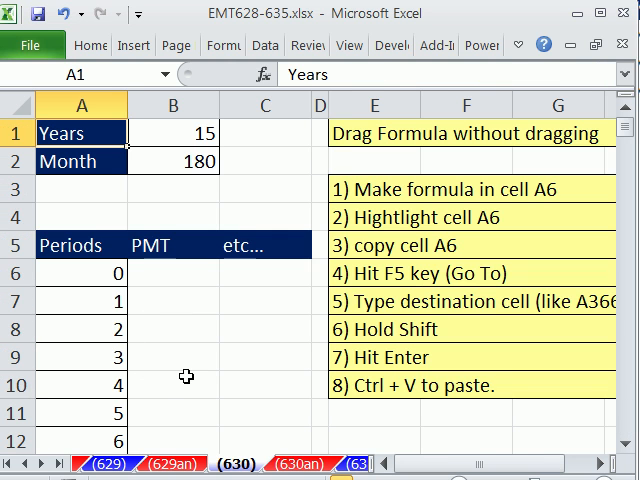
Select the Years input cell B1 to change it to 30
left_click(172, 133)
type("30")
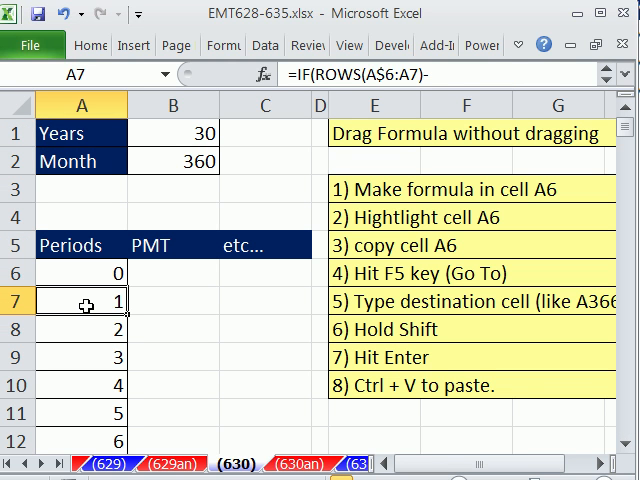
Scroll down, then select the original periods formula in A6
scroll("down", 3)
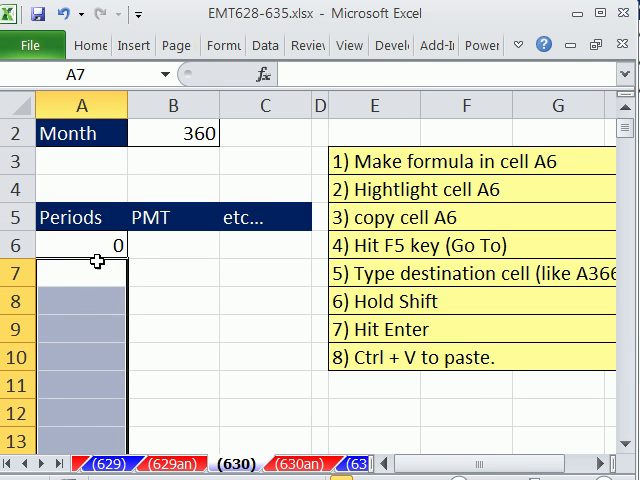
left_click(82, 245)
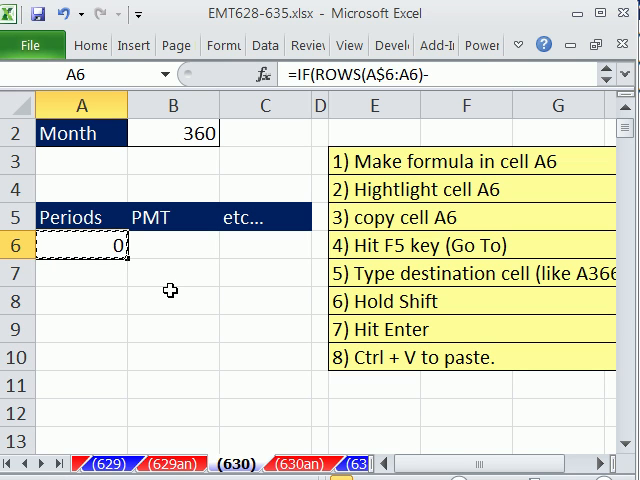
mouse_move(128, 159)
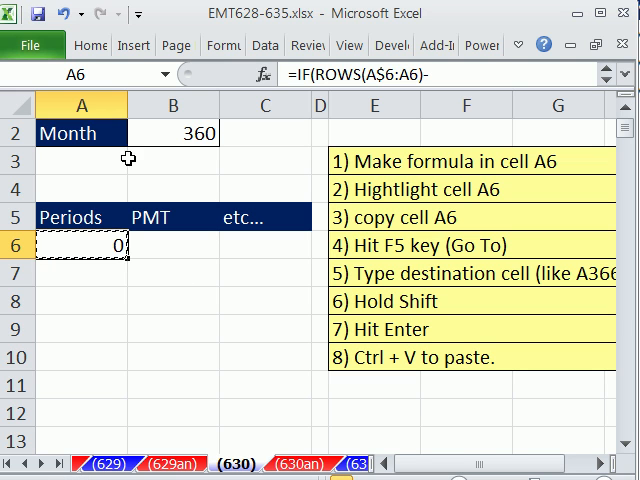
mouse_move(197, 357)
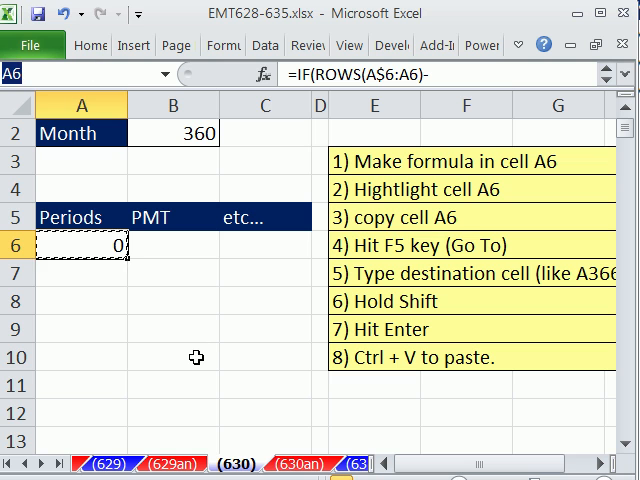
Enter A366 in the Name Box to refill the formula from A6
type("a366")
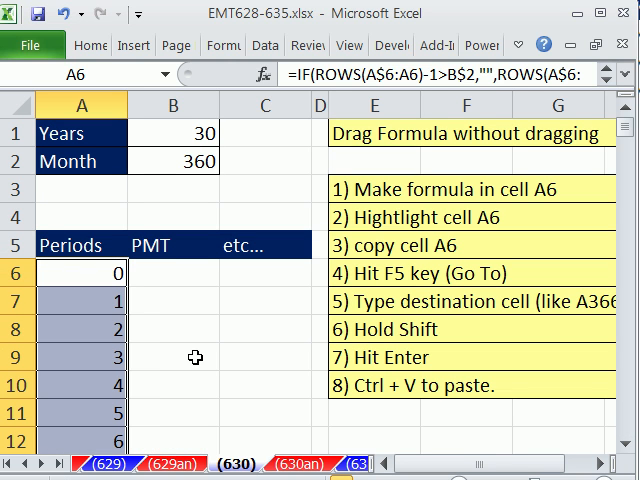
mouse_move(215, 351)
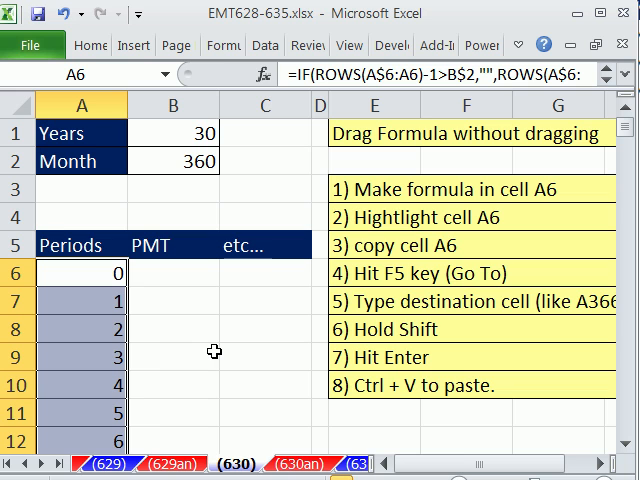